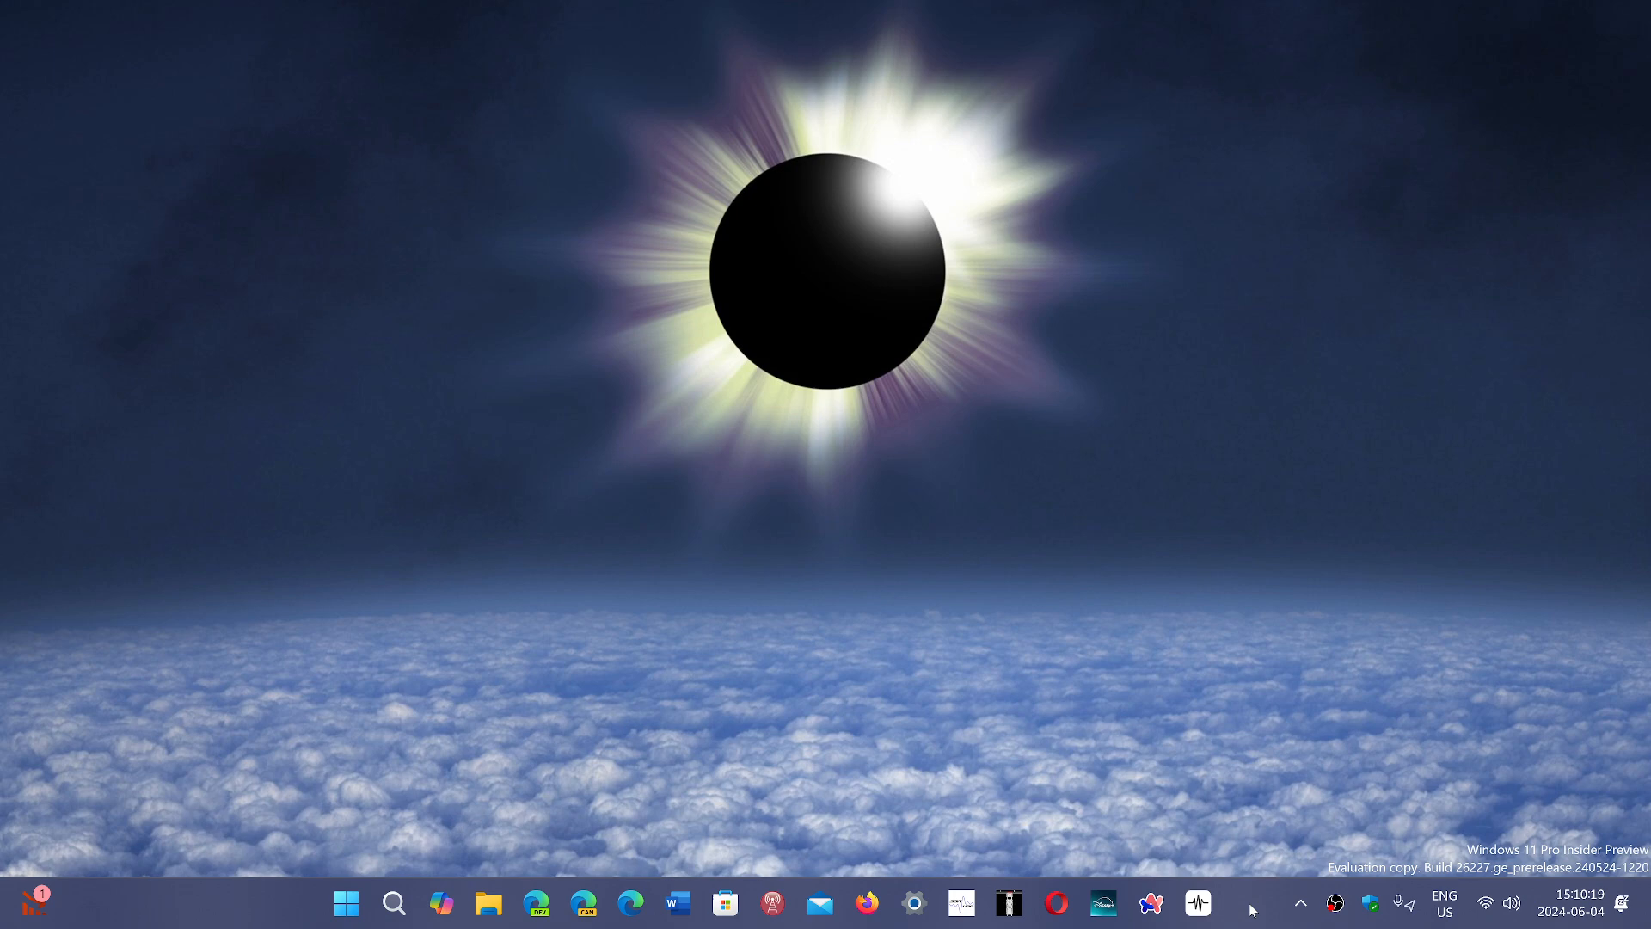
mouse_move(1040, 532)
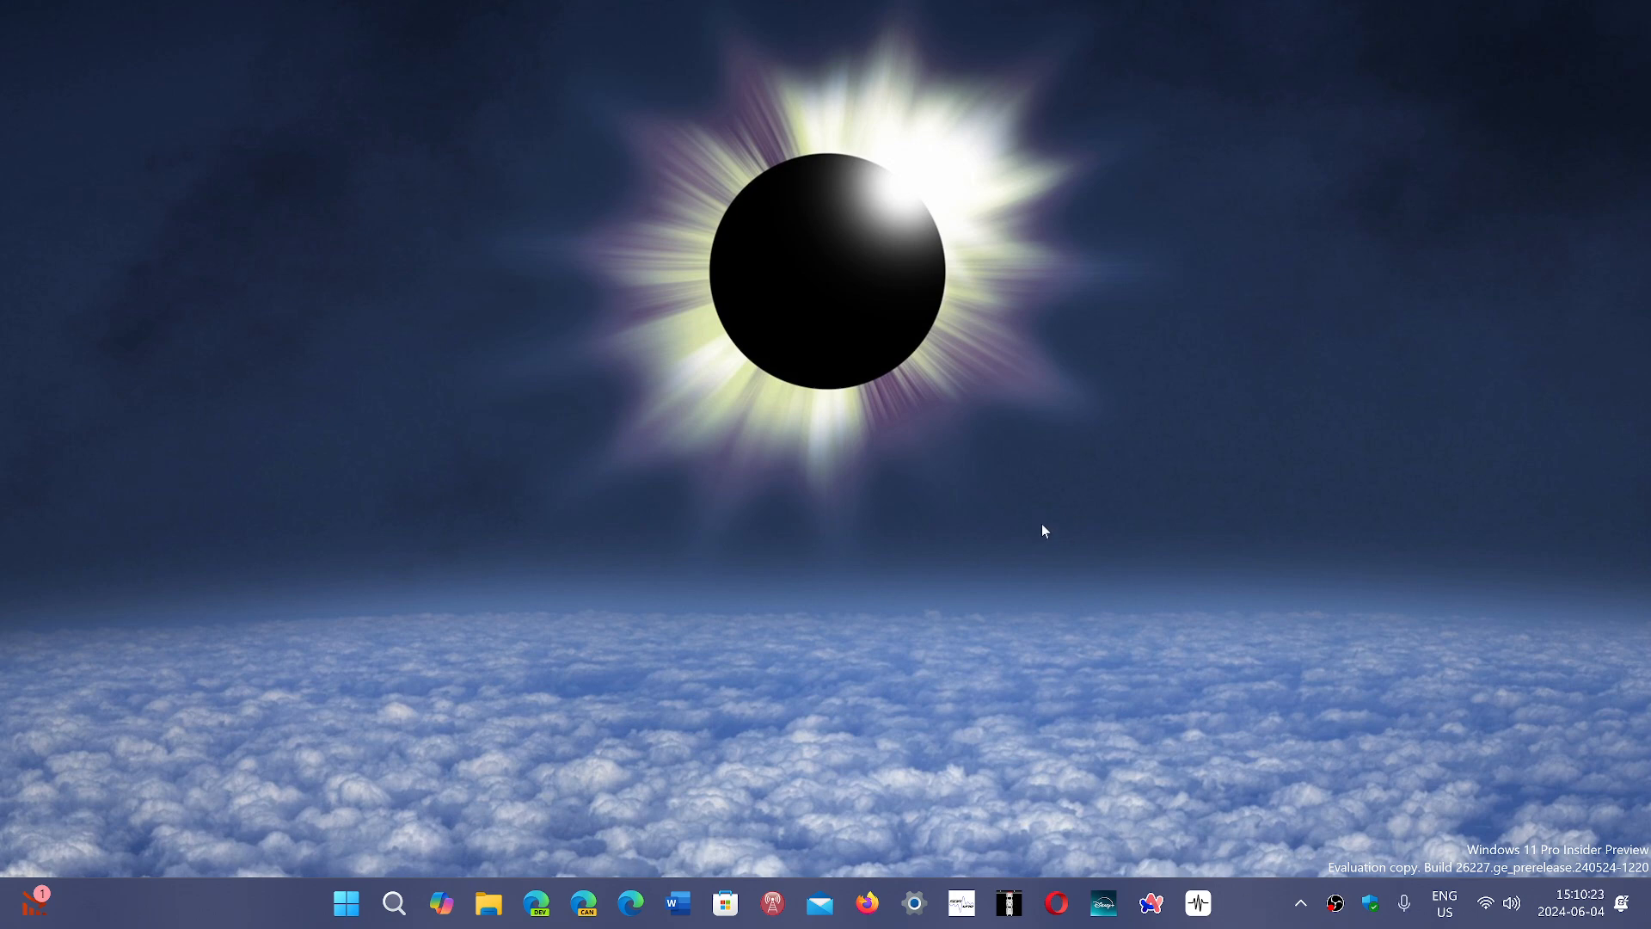
mouse_move(744, 755)
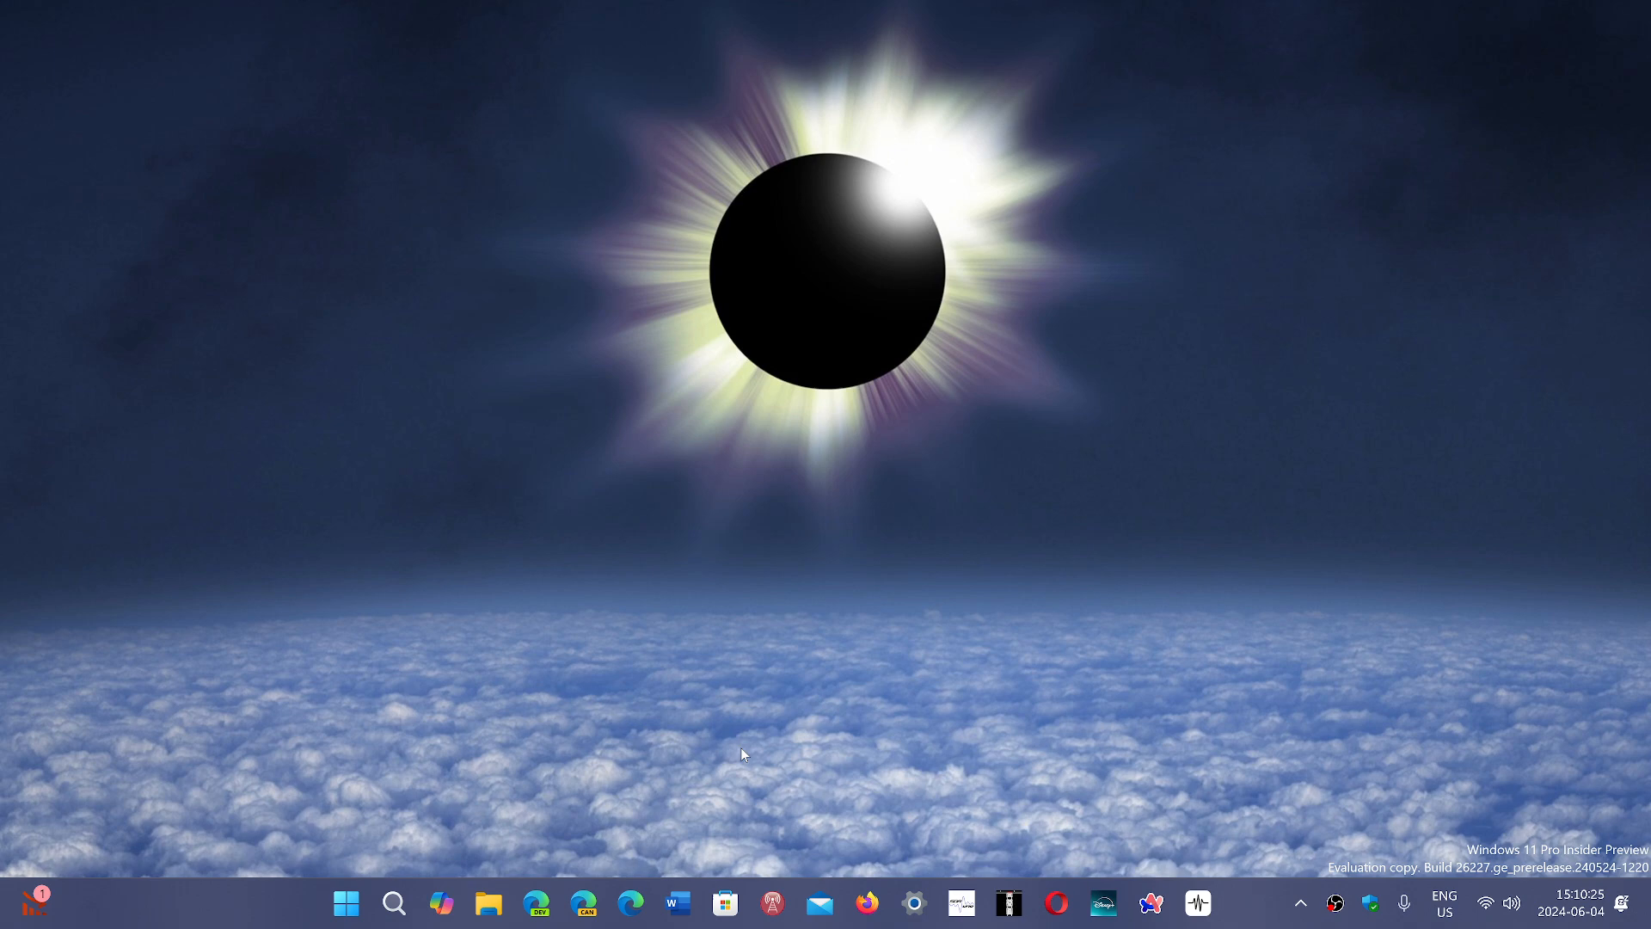
mouse_move(657, 827)
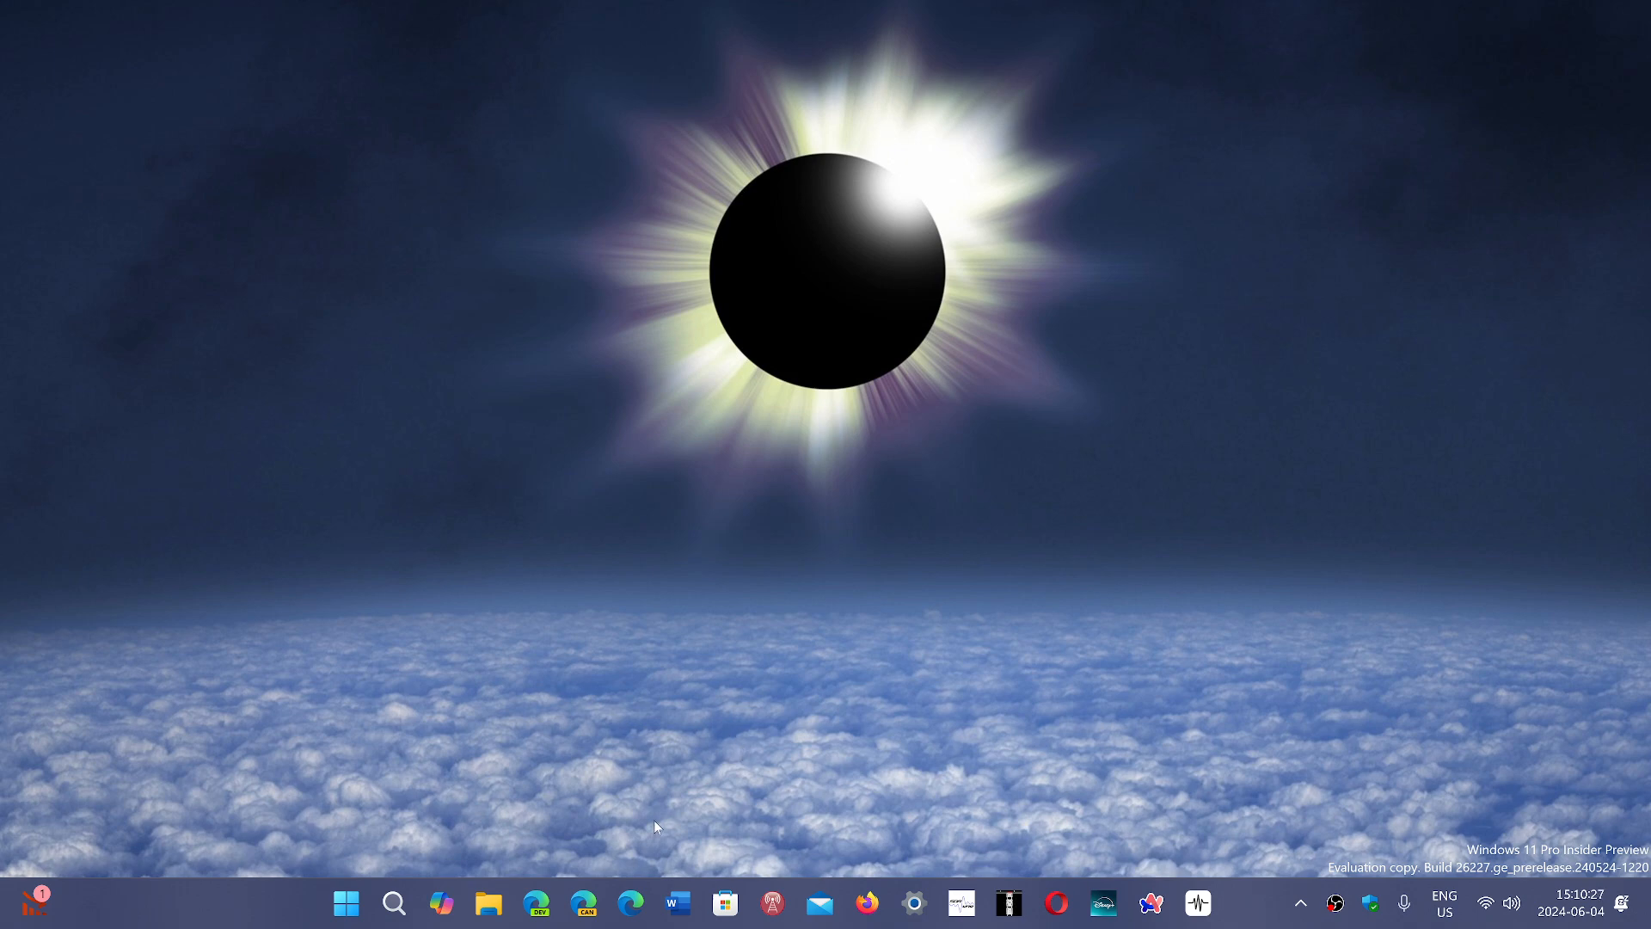
mouse_move(741, 816)
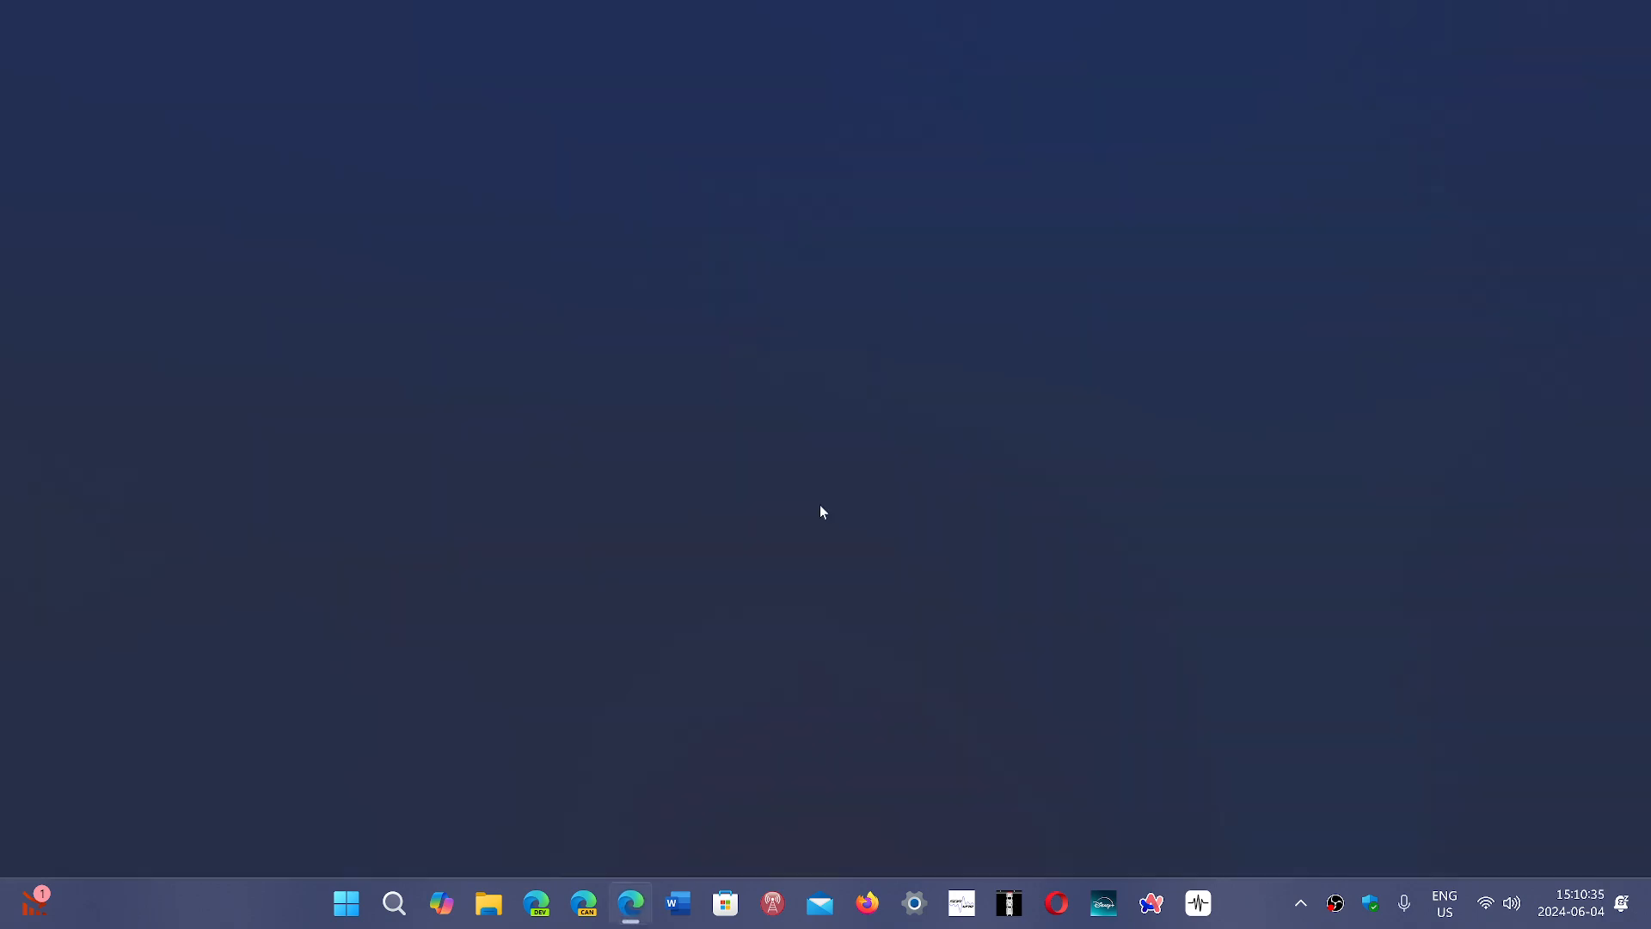
Open Edge's Settings and more menu and expand the Help and feedback submenu.
left_click(630, 903)
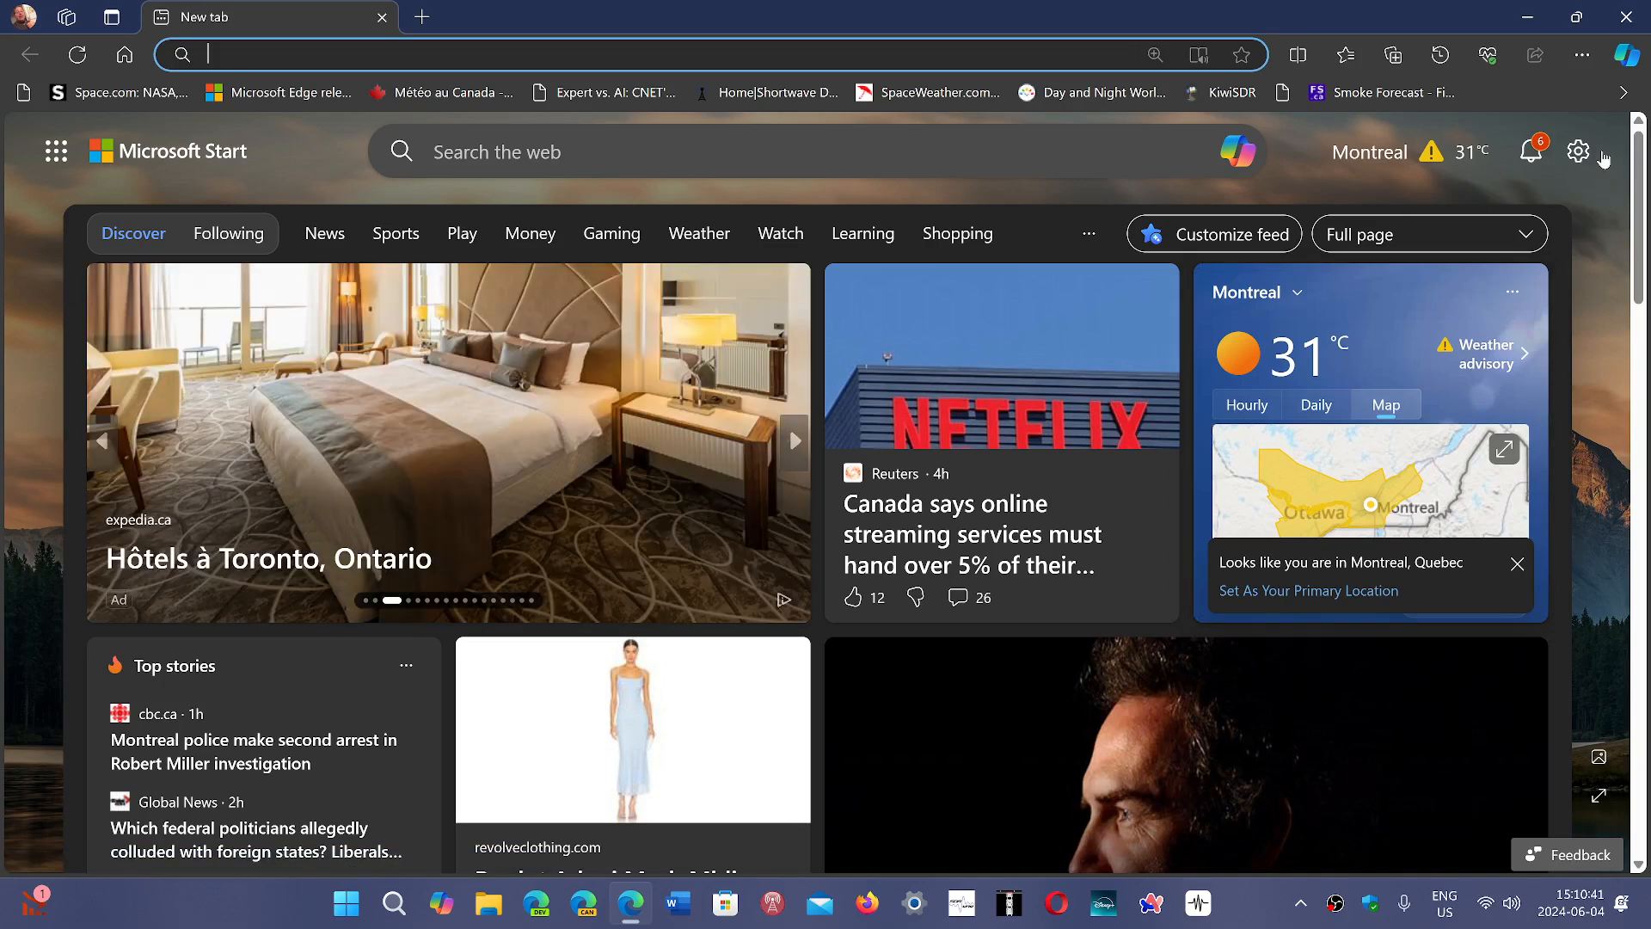
left_click(1602, 55)
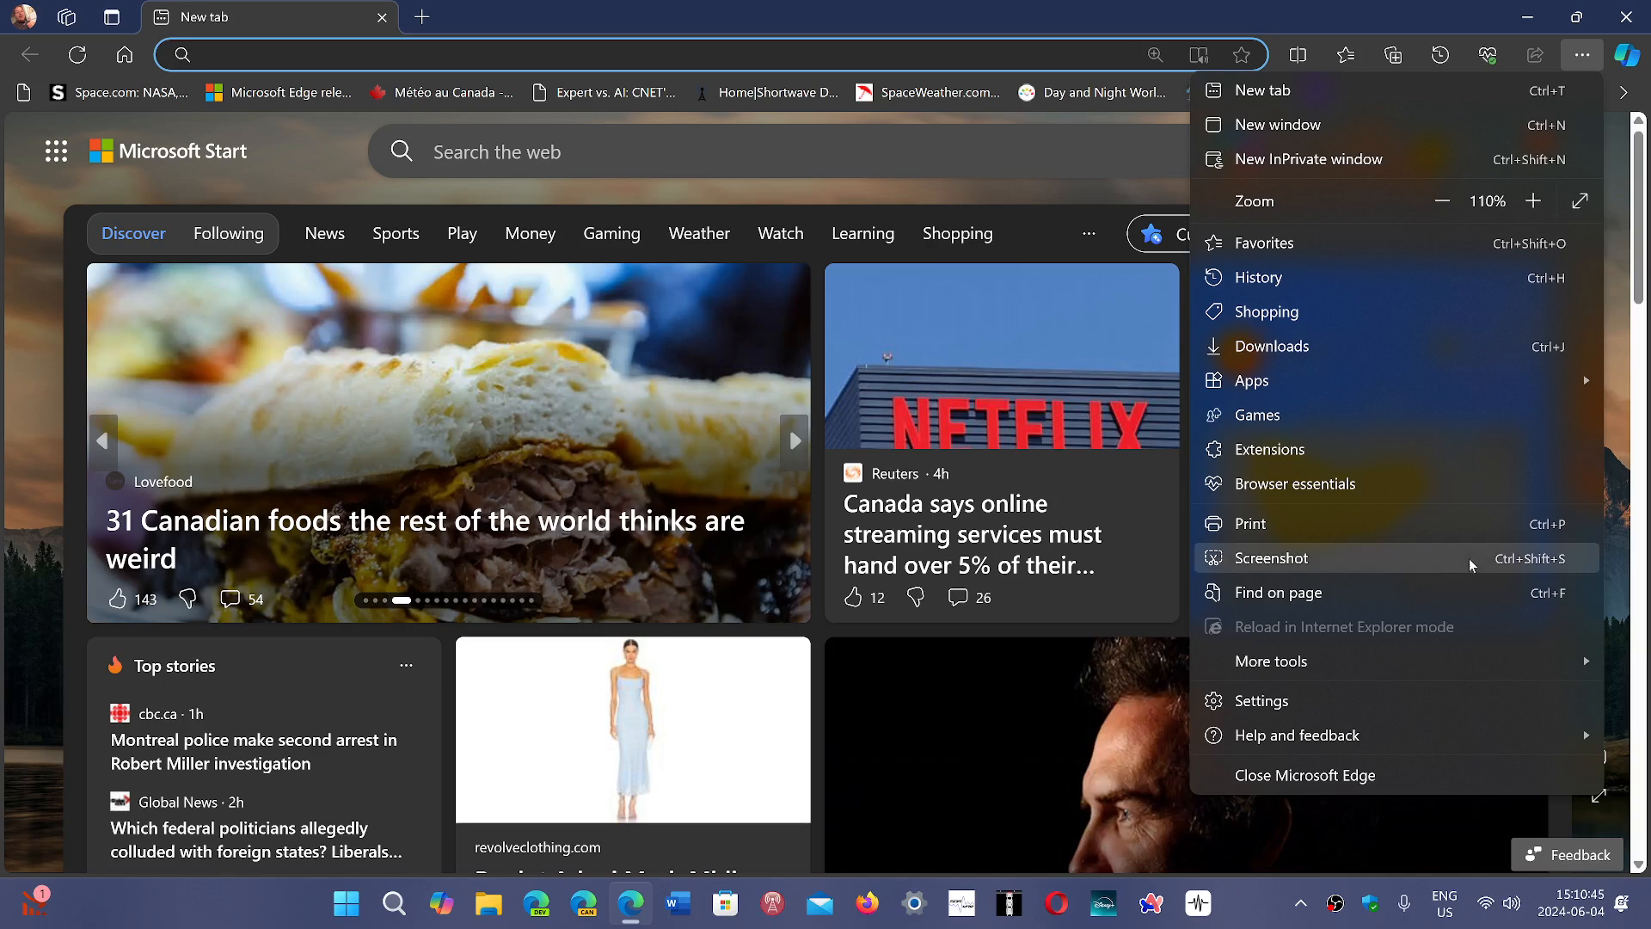
left_click(1298, 735)
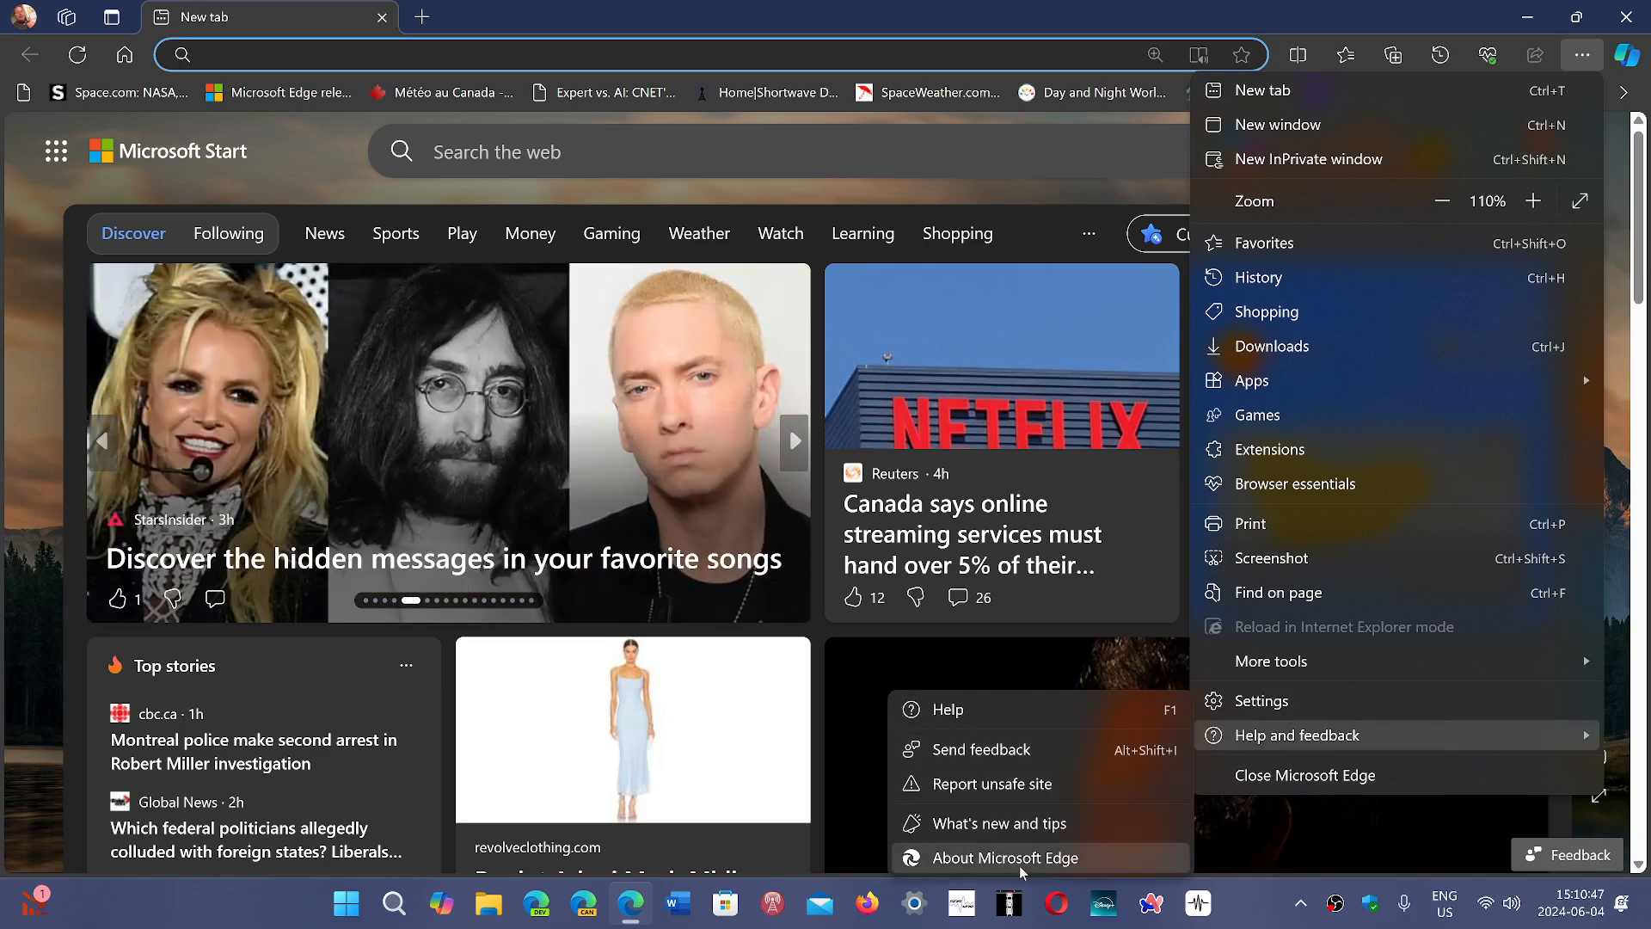
Choose About Microsoft Edge to show version 125.0.2535.85 as up to date.
left_click(1005, 857)
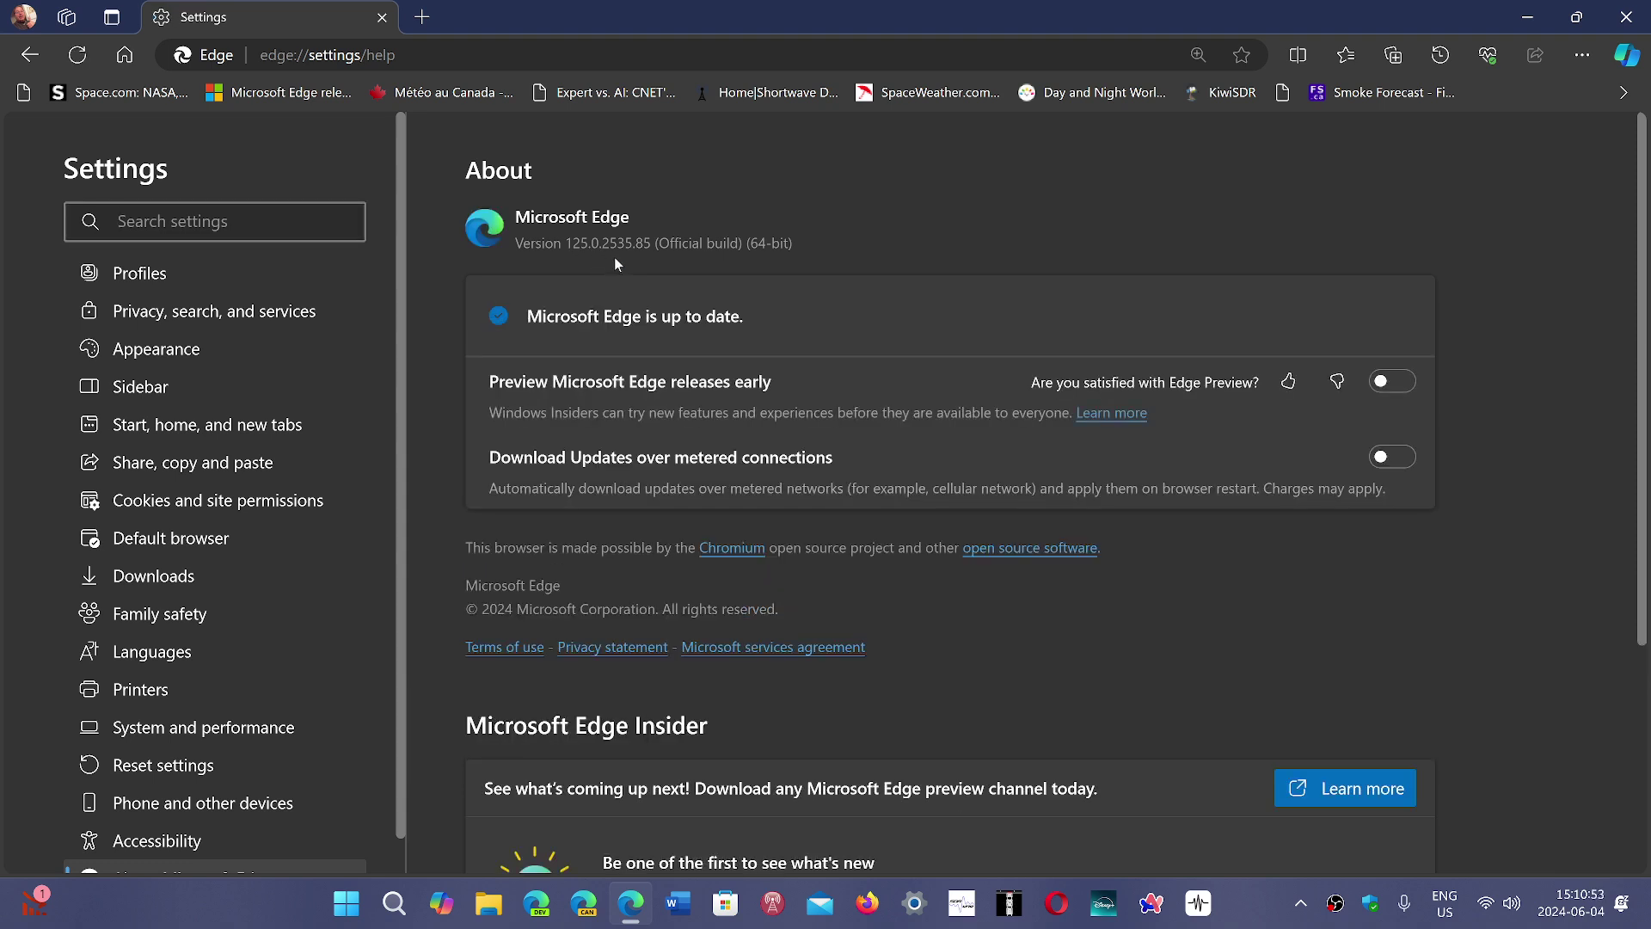
mouse_move(651, 268)
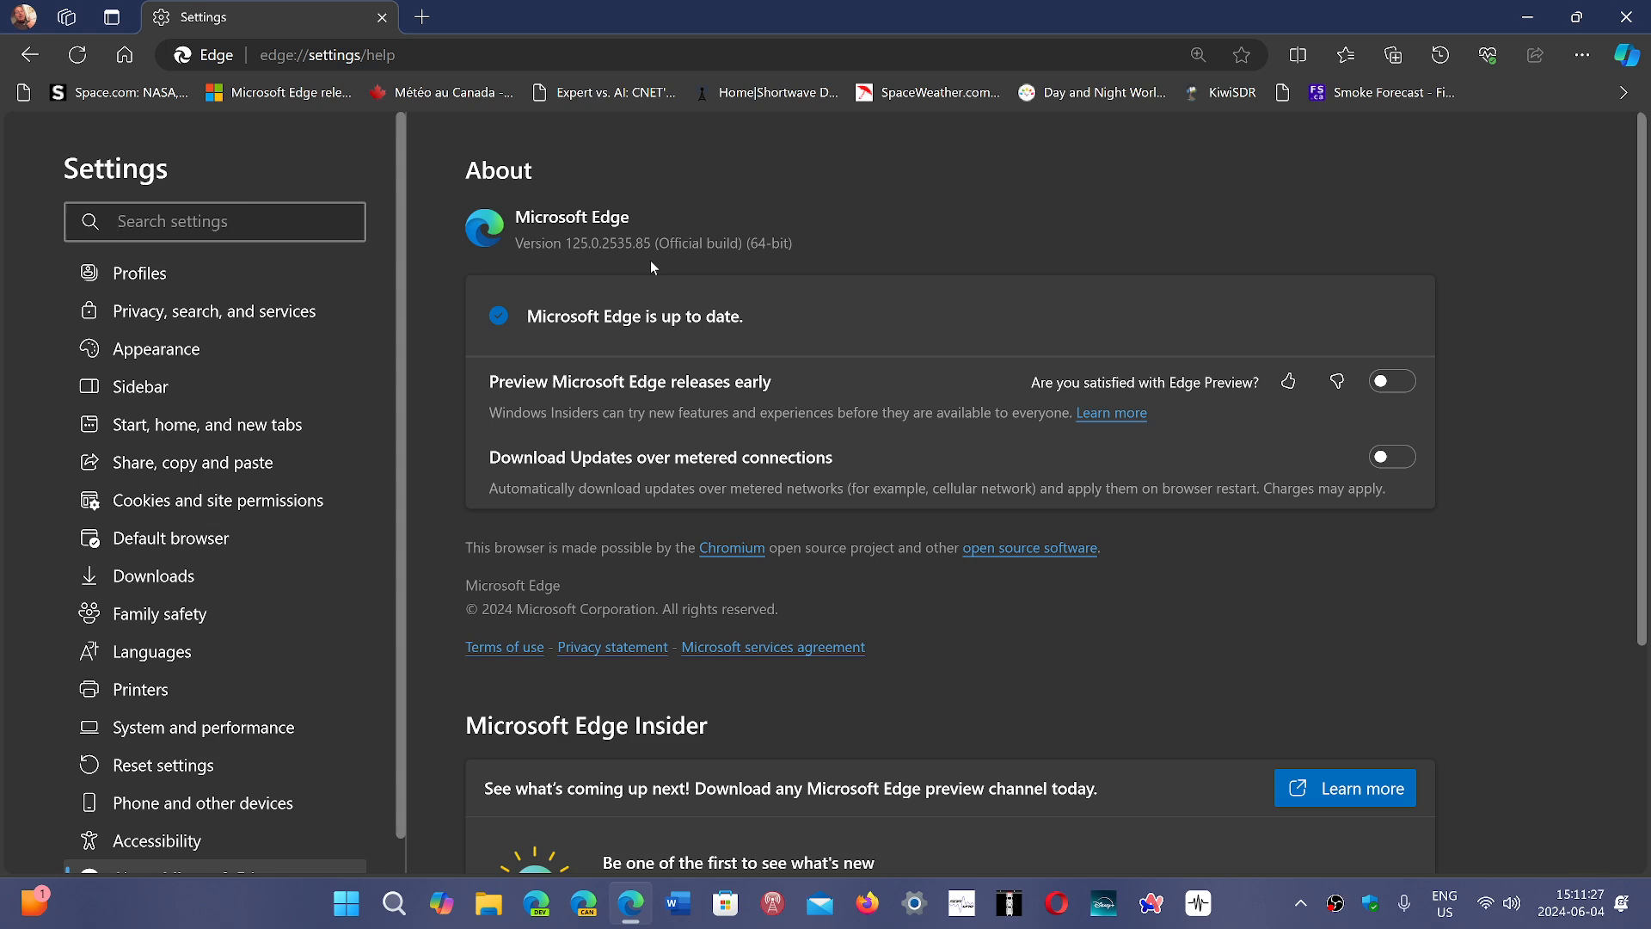
Close the Microsoft Edge window to return to the Windows 11 desktop.
left_click(215, 221)
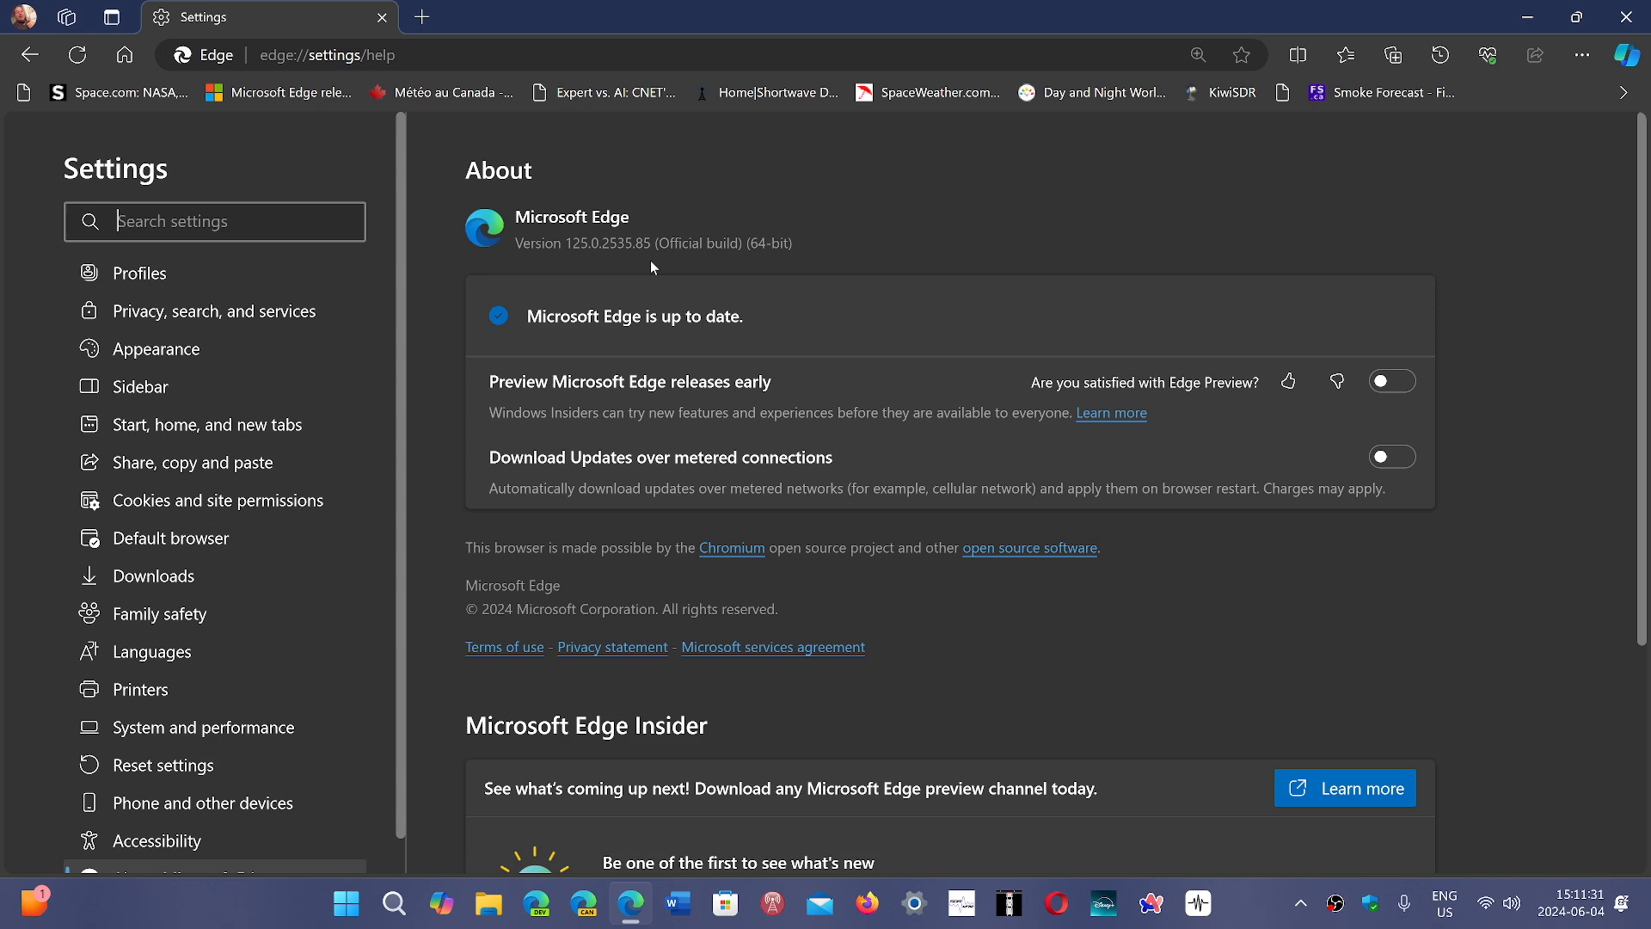
mouse_move(1531, 512)
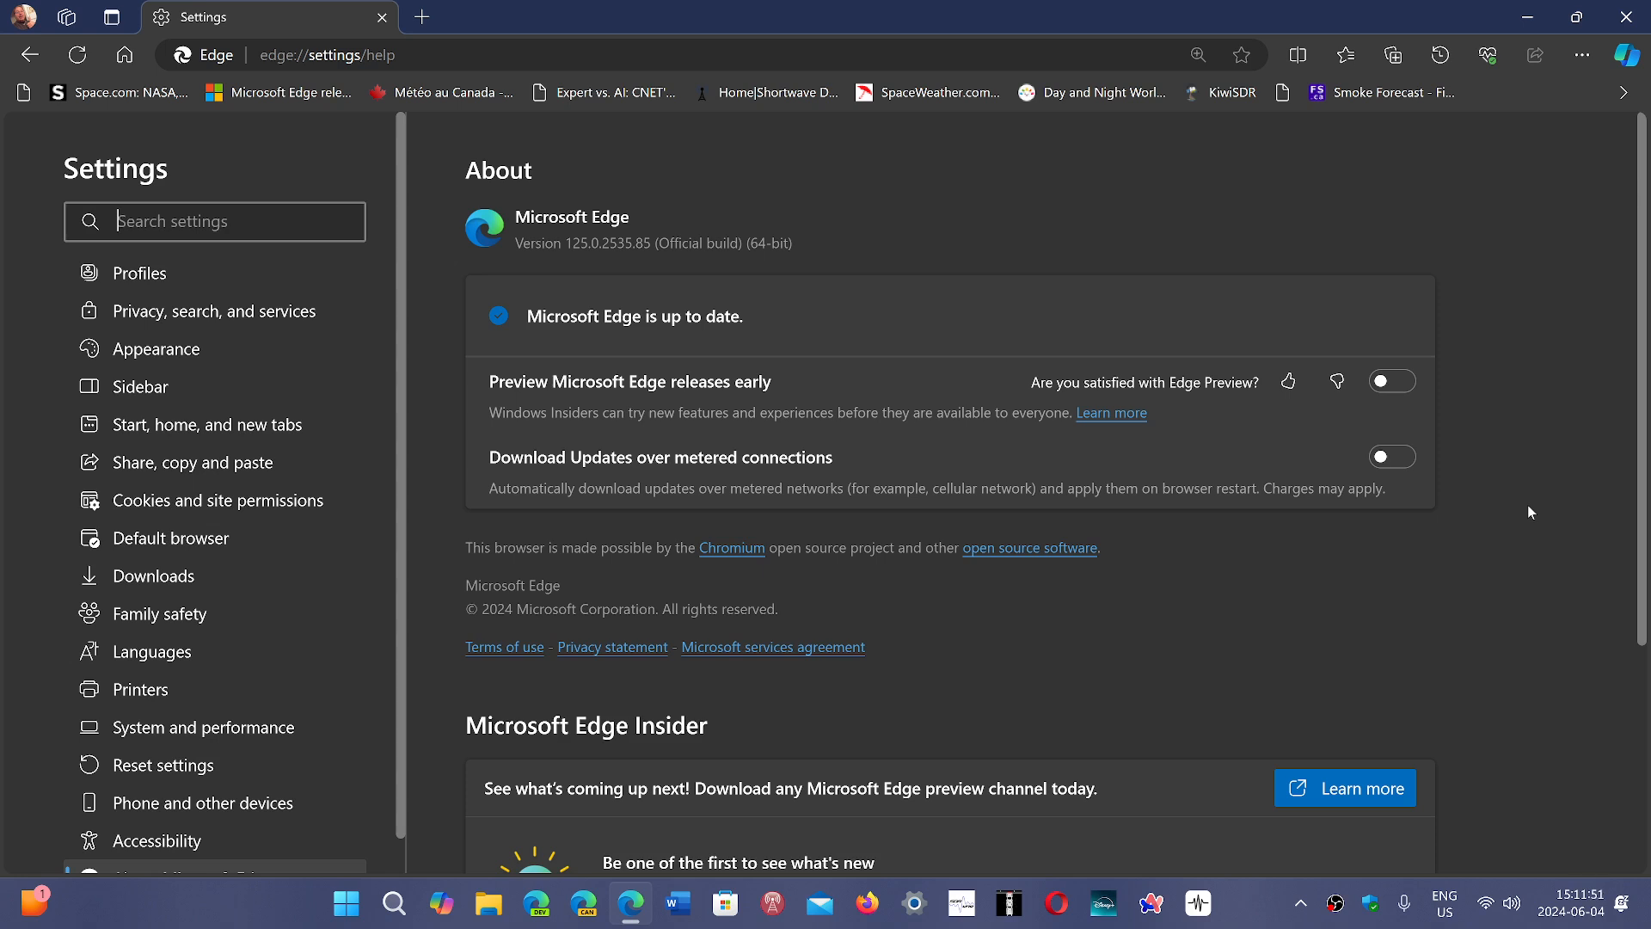
mouse_move(1519, 347)
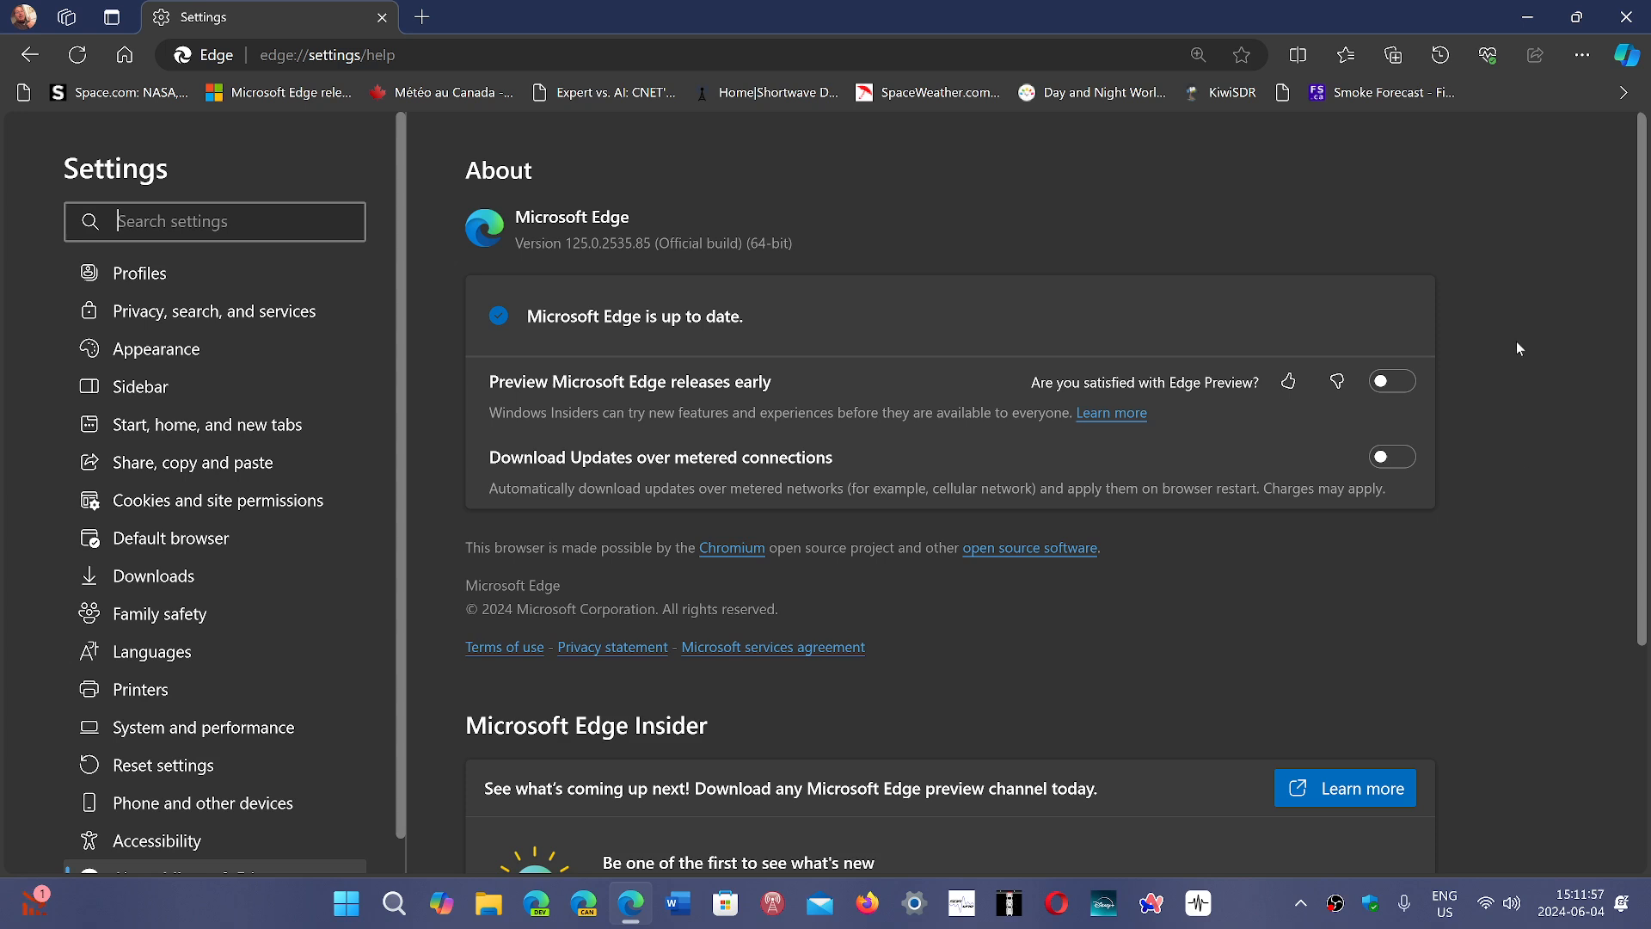
mouse_move(1076, 120)
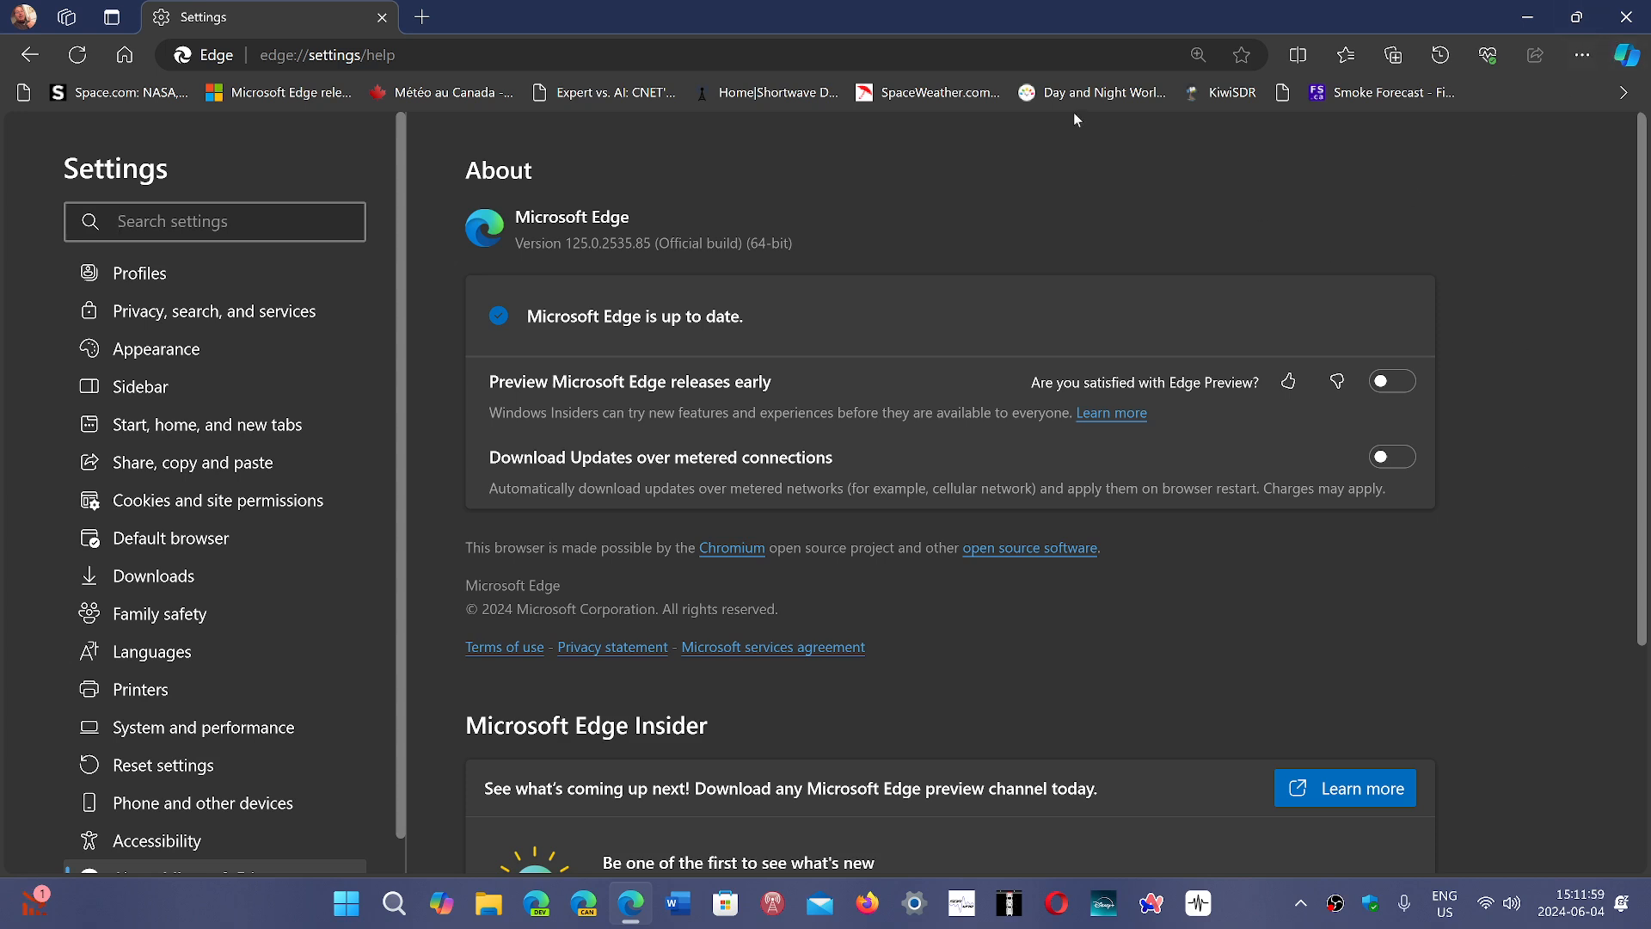
mouse_move(1505, 589)
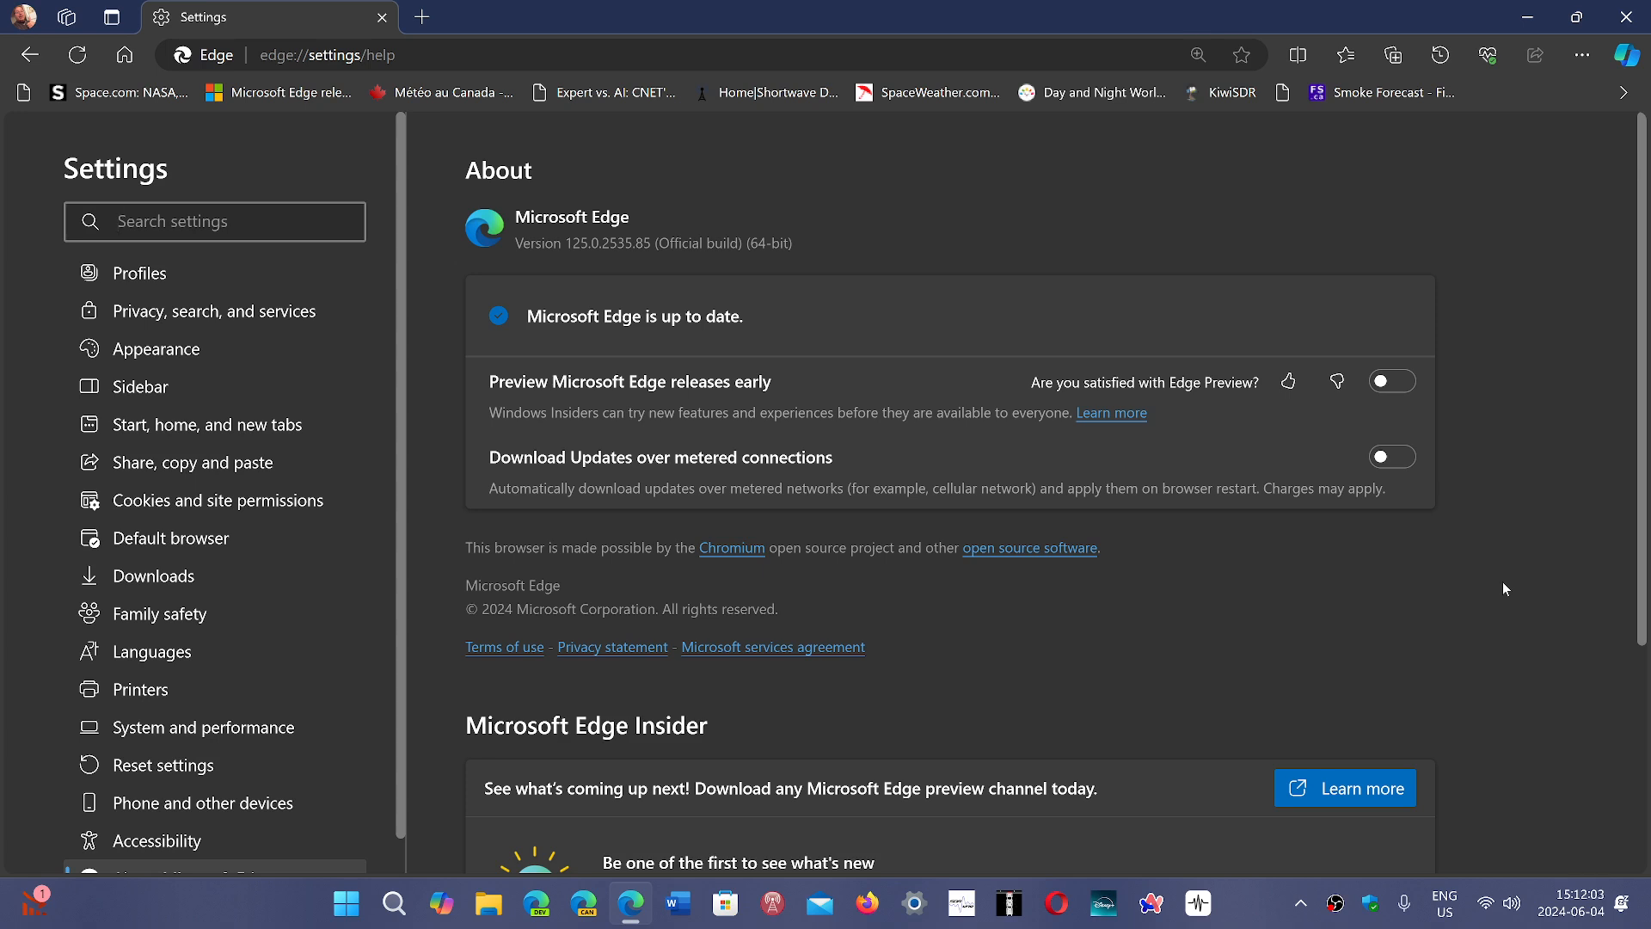
left_click(215, 221)
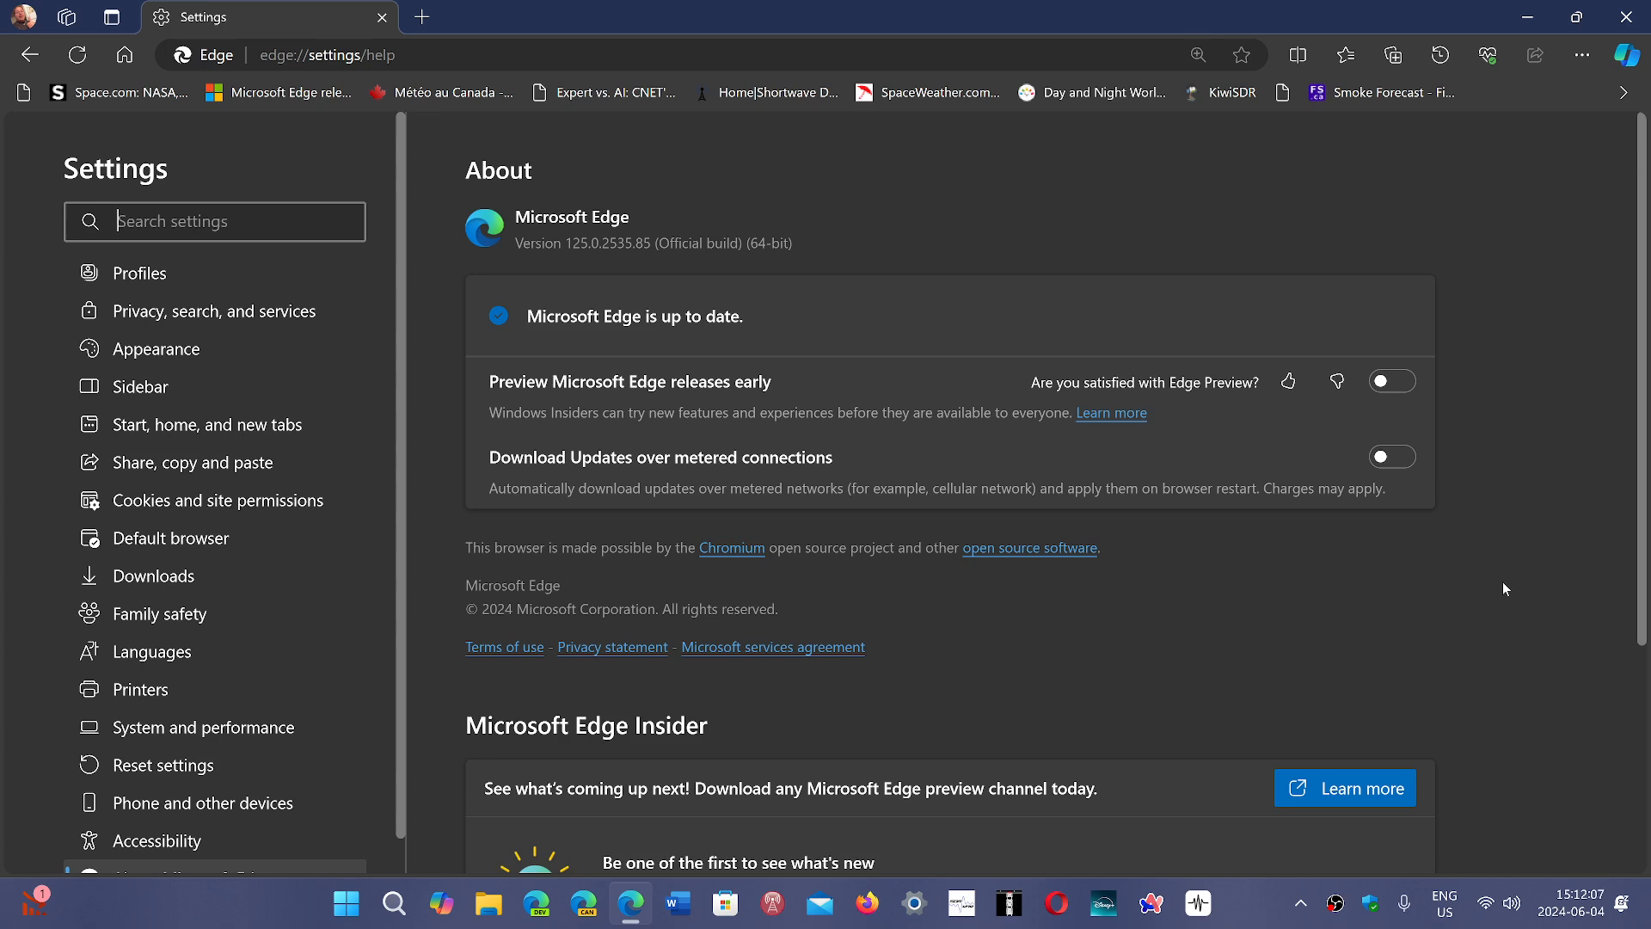
mouse_move(1519, 358)
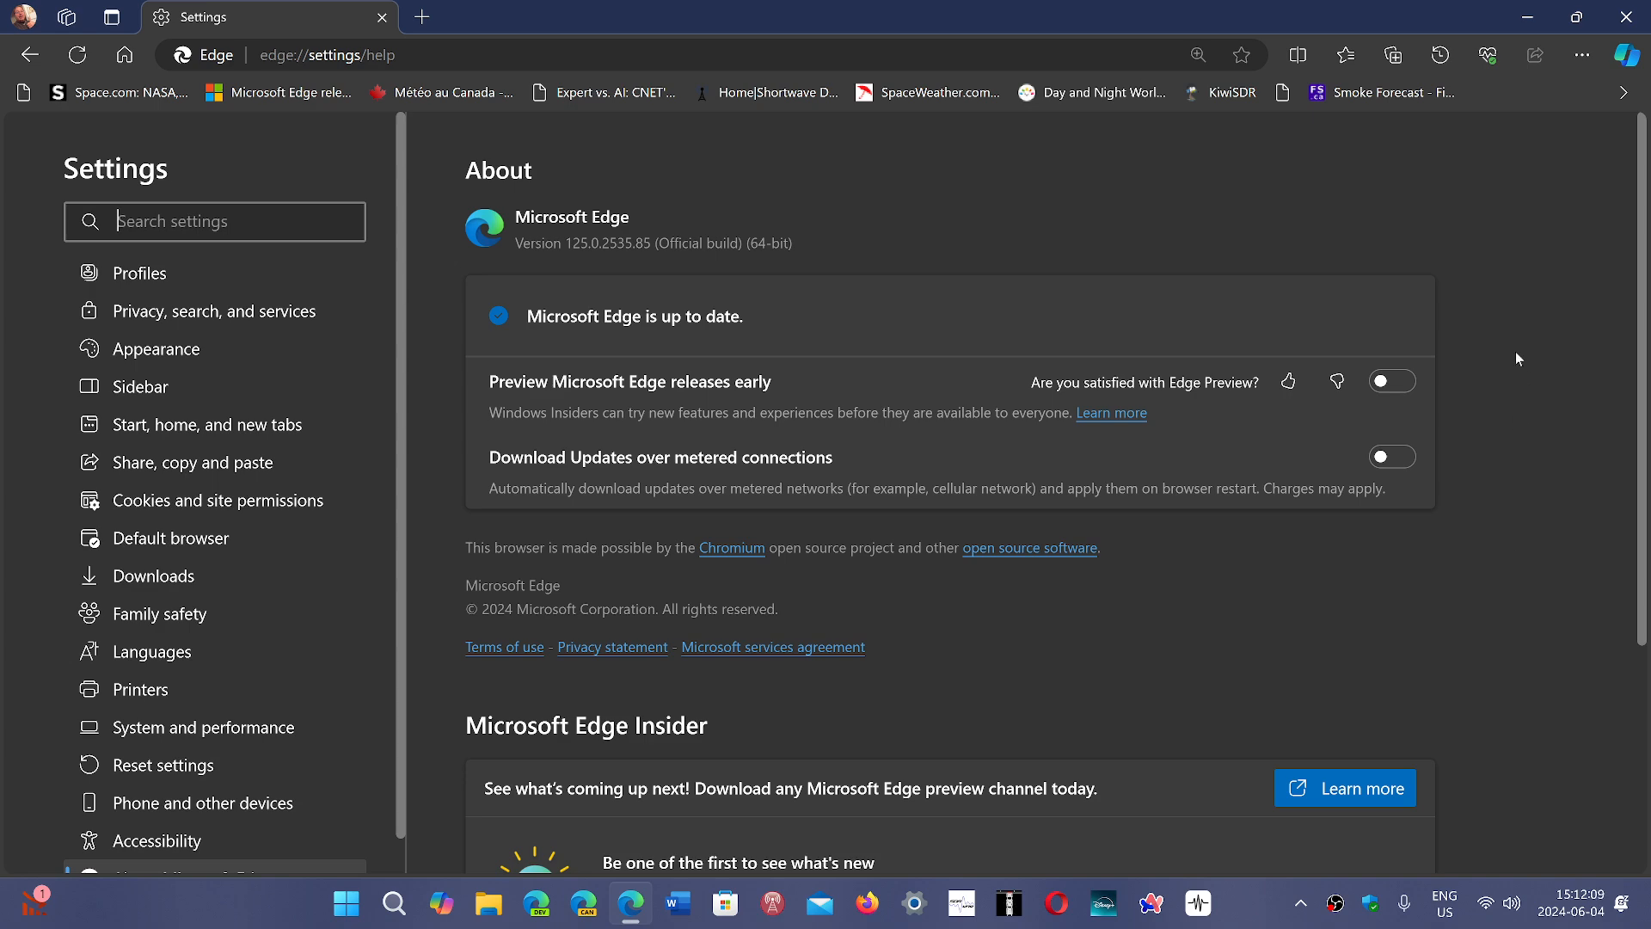
mouse_move(1513, 289)
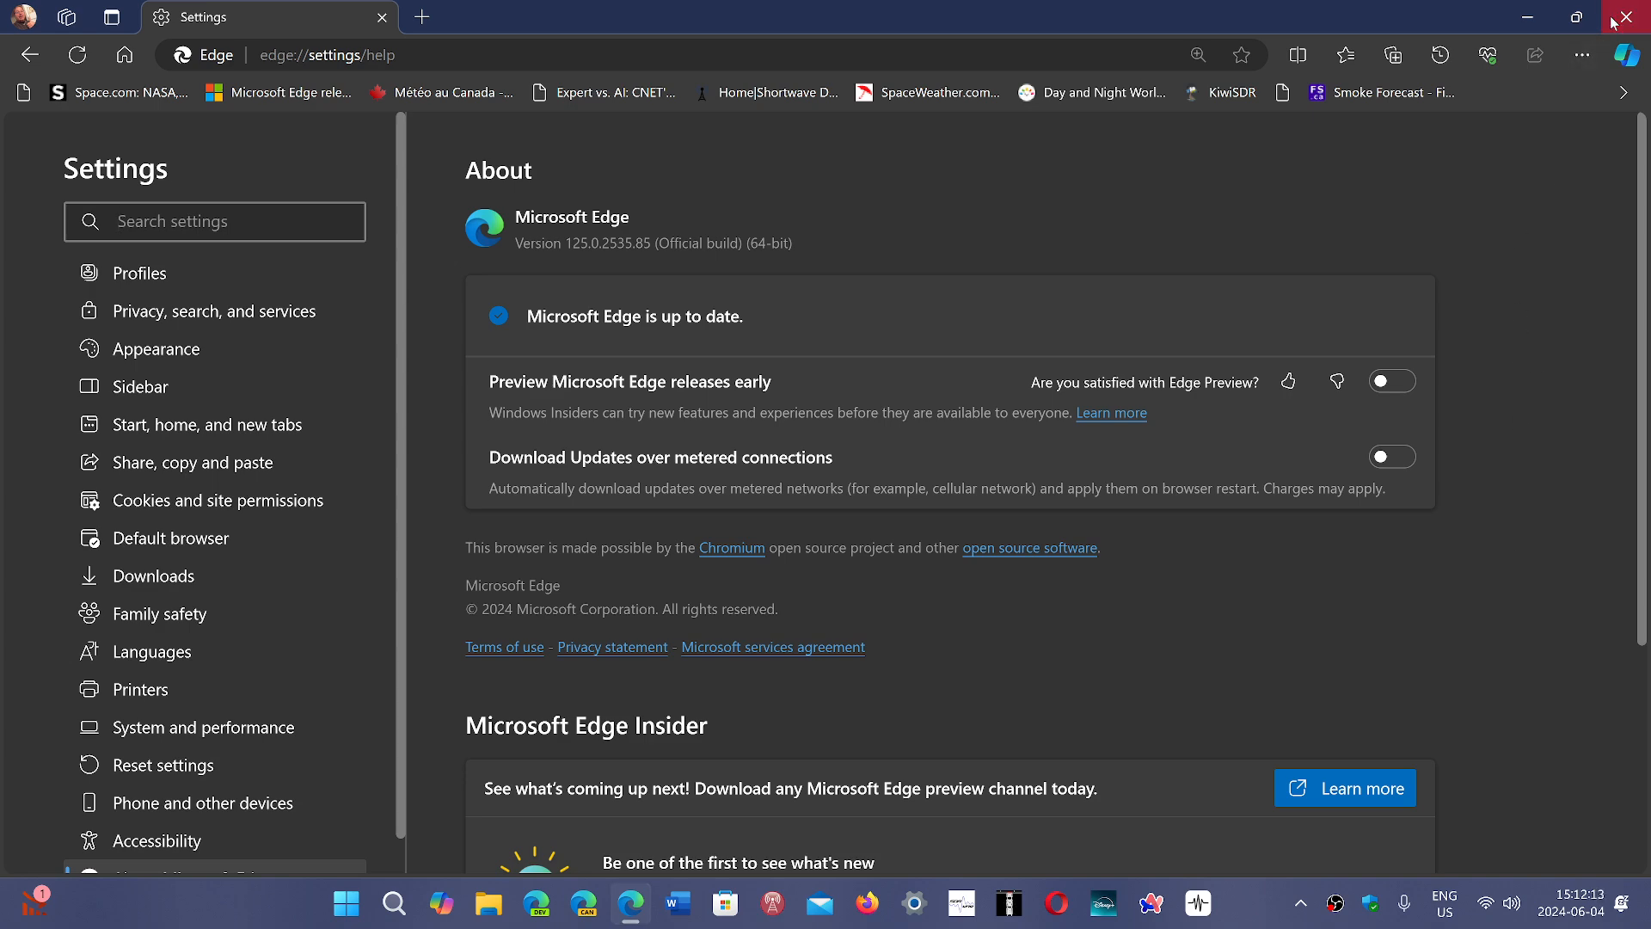
left_click(1626, 15)
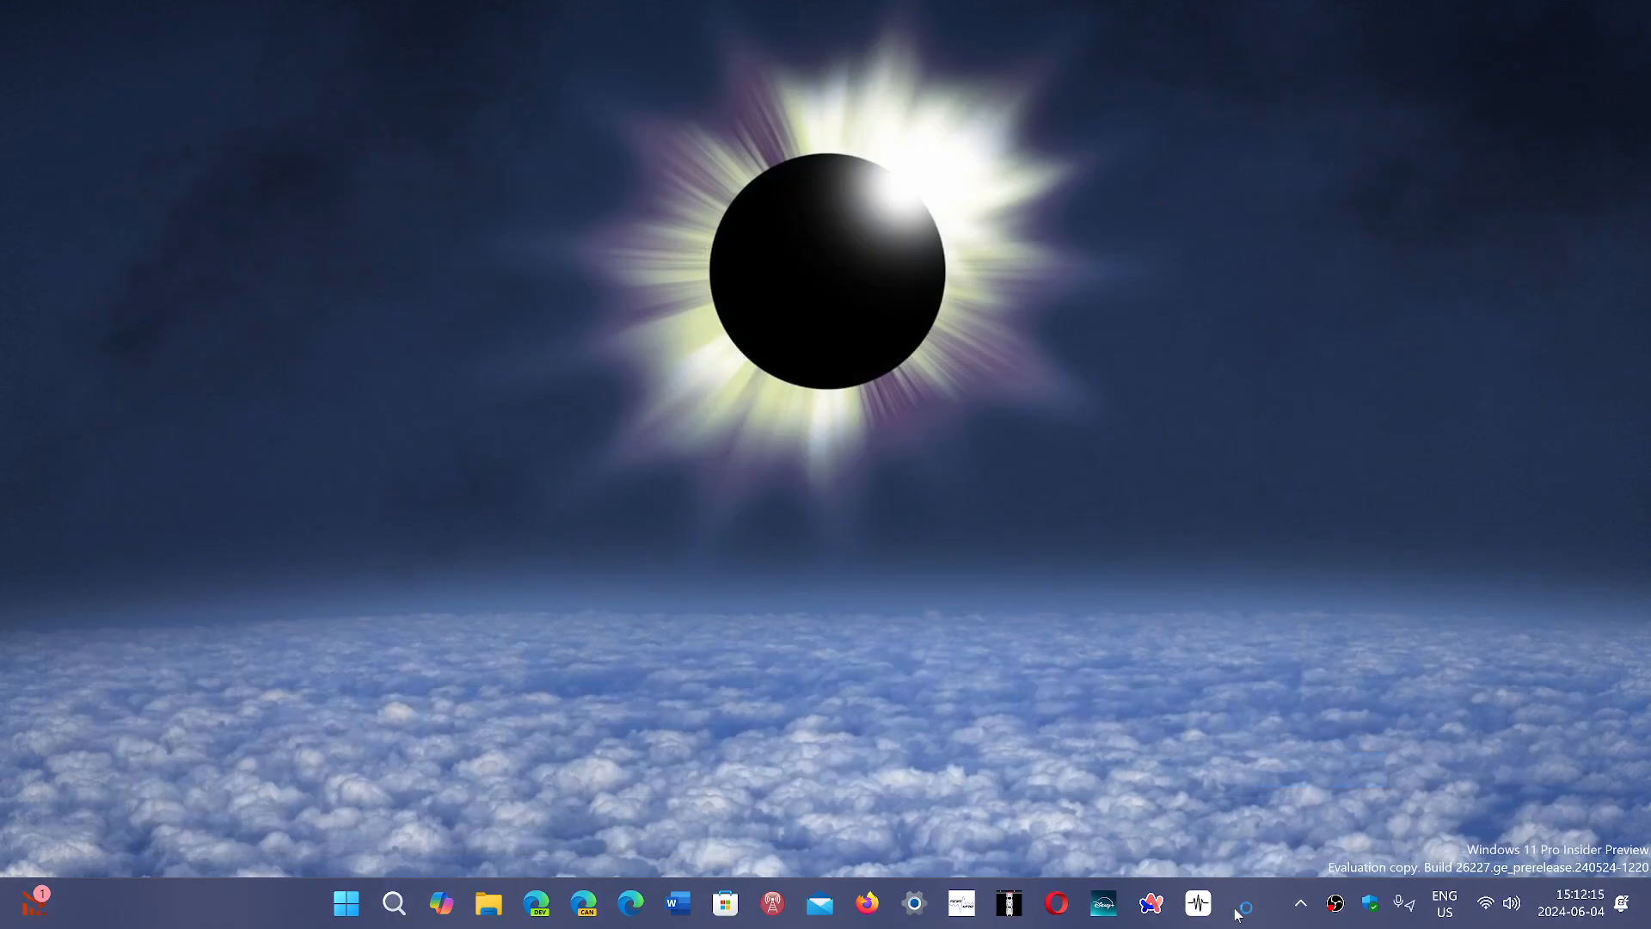